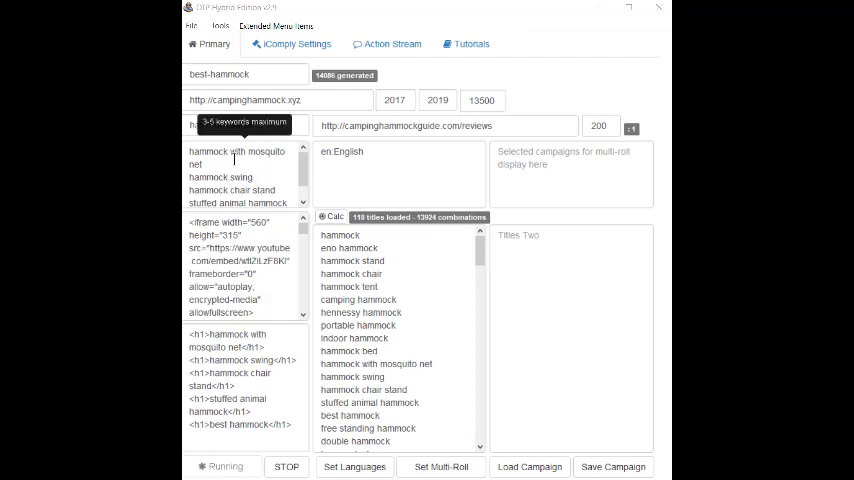
pyautogui.moveTo(258, 176)
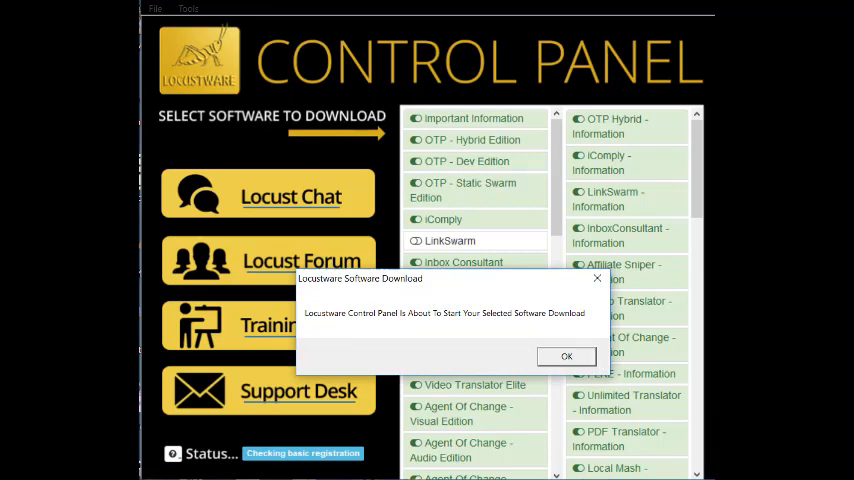
pyautogui.moveTo(566, 360)
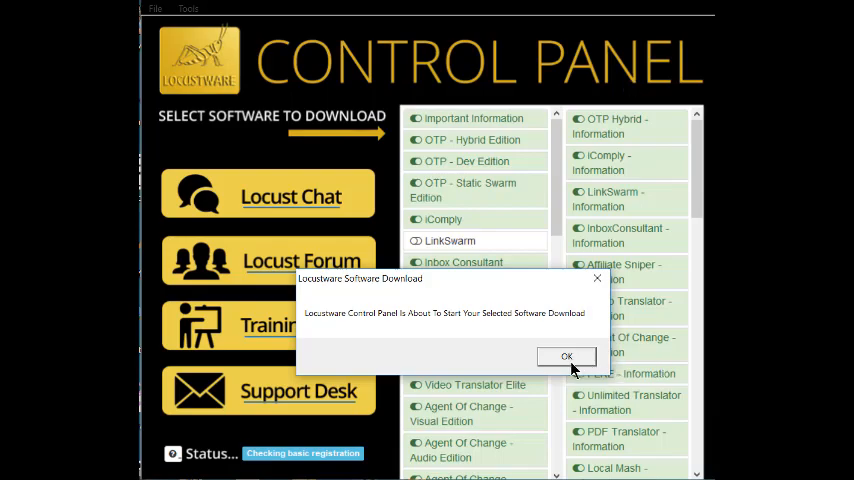
# - Confirm the LinkSwarm download and launch the downloaded LinkSwarm.exe
pyautogui.click(564, 356)
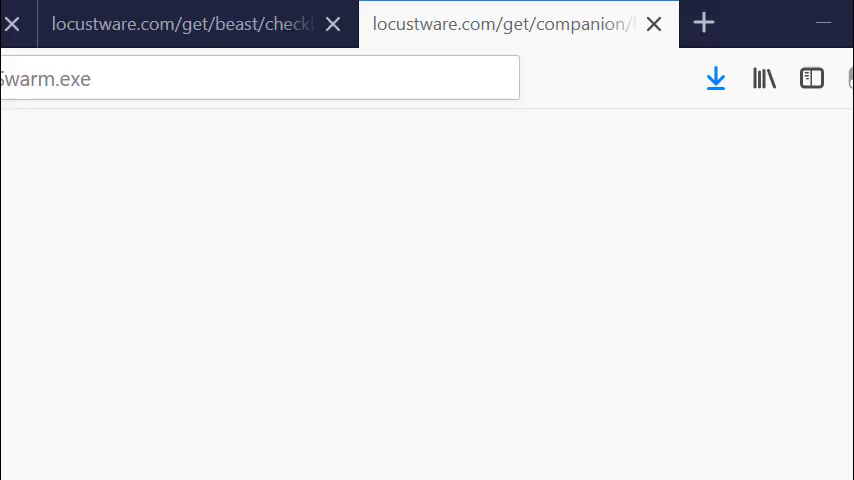
pyautogui.click(716, 78)
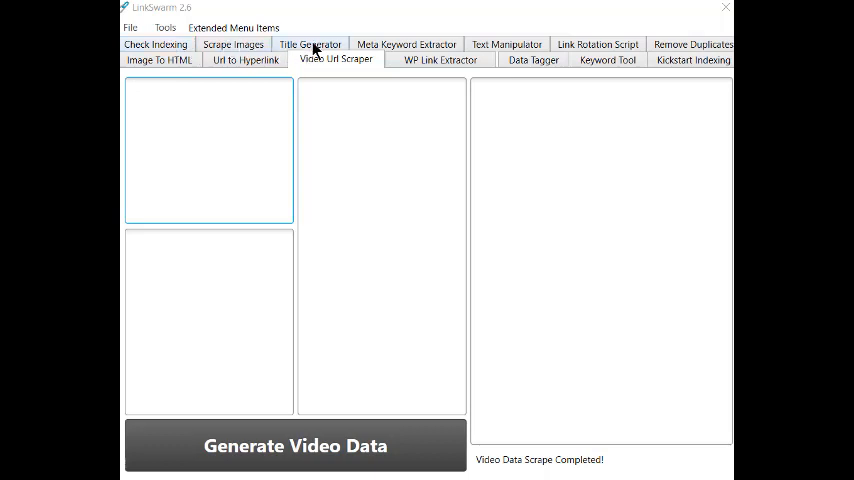
pyautogui.moveTo(416, 44)
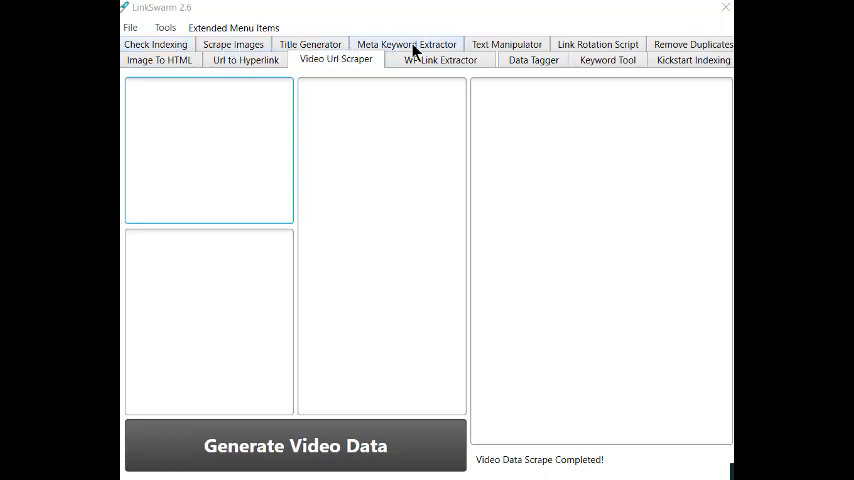
pyautogui.moveTo(608, 54)
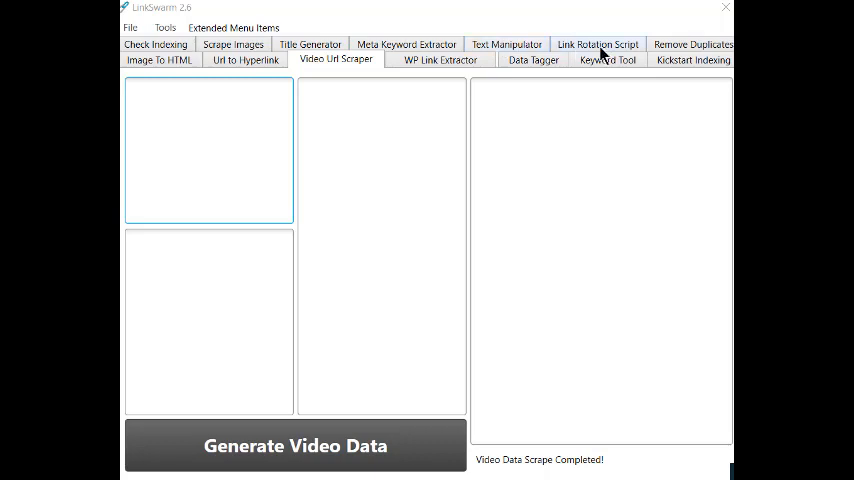
pyautogui.moveTo(668, 48)
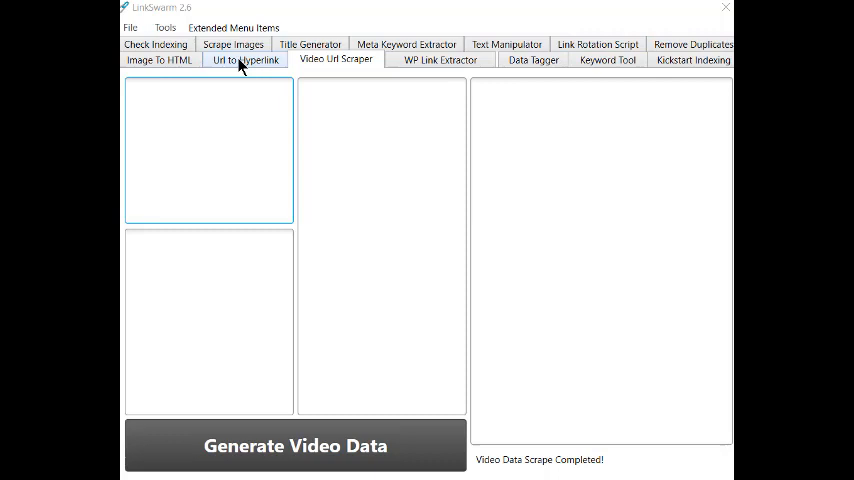
pyautogui.moveTo(410, 72)
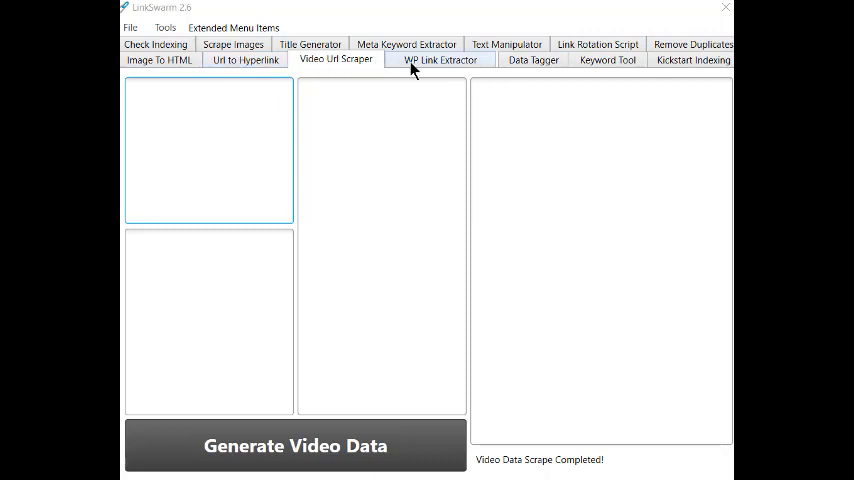
pyautogui.moveTo(482, 64)
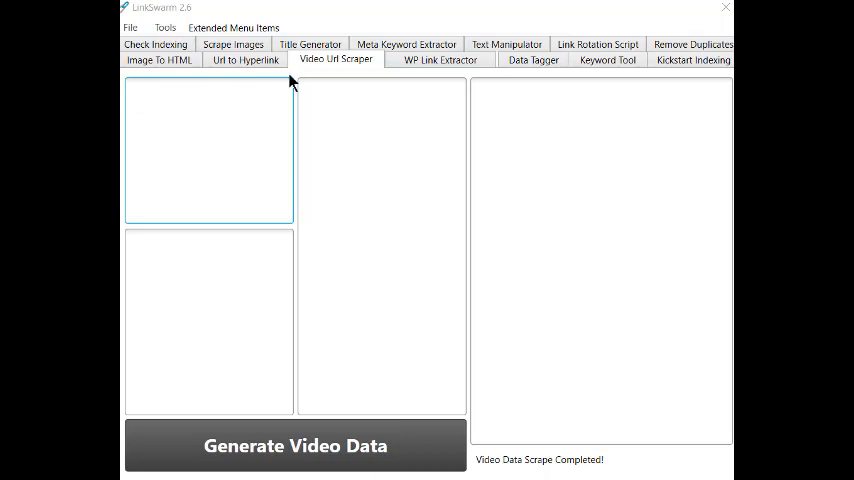
# - Run the Keyword Tool on 'fishing tackle boxes' and acknowledge the saved-keyword-file notice
pyautogui.click(598, 60)
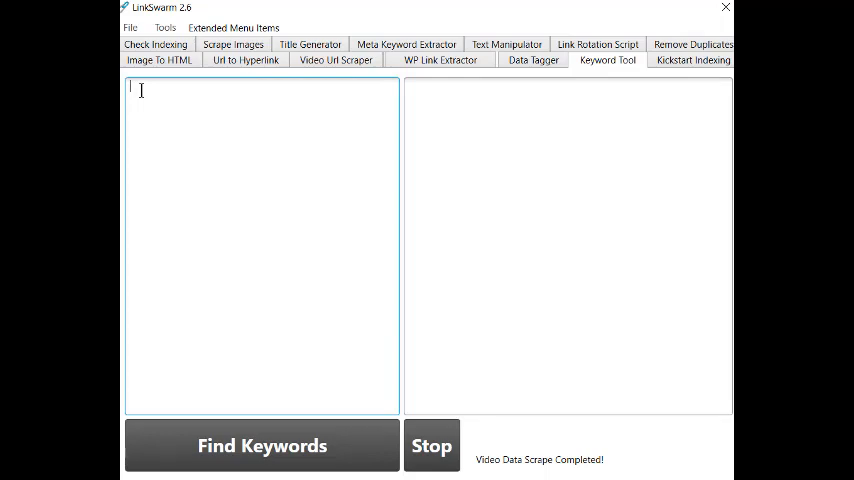
pyautogui.write('fish')
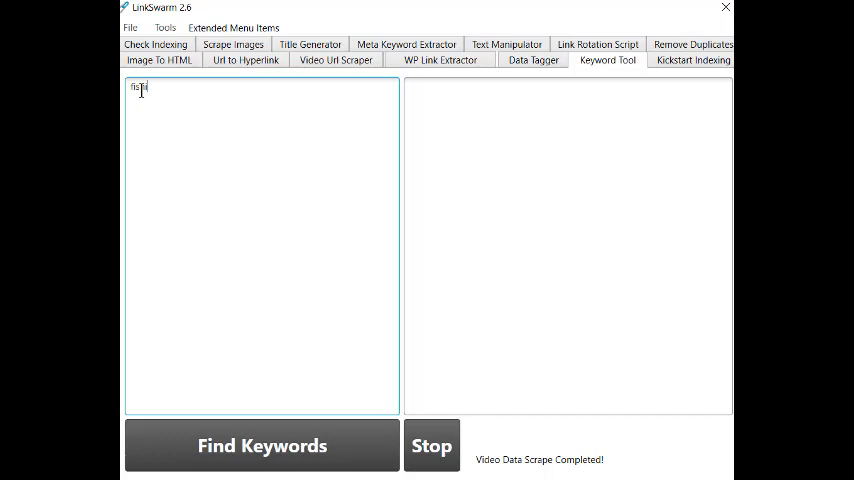
pyautogui.write('ing tackl')
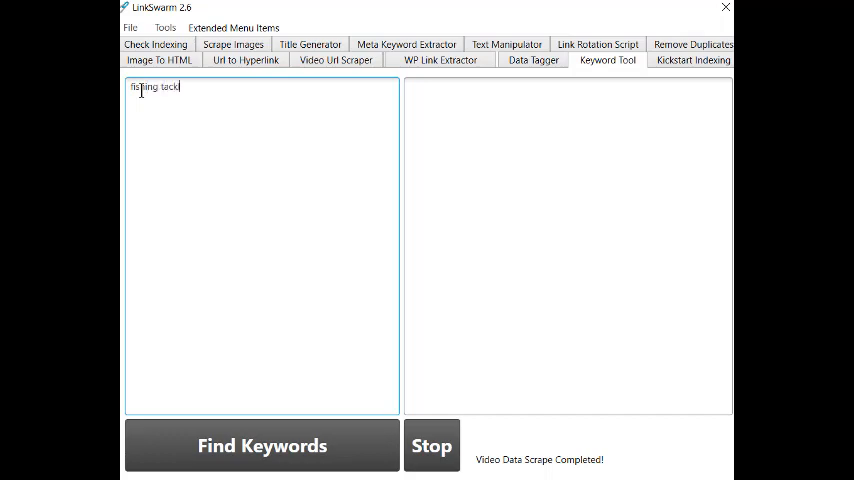
pyautogui.write('e boxe')
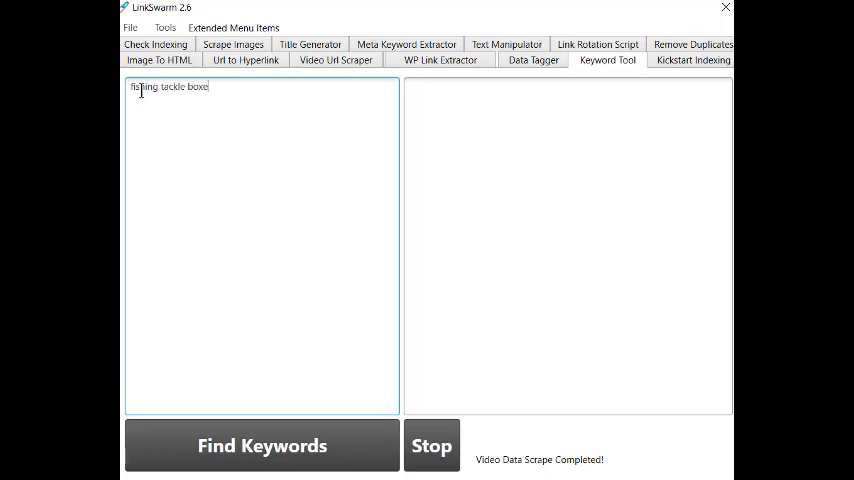
pyautogui.write('s')
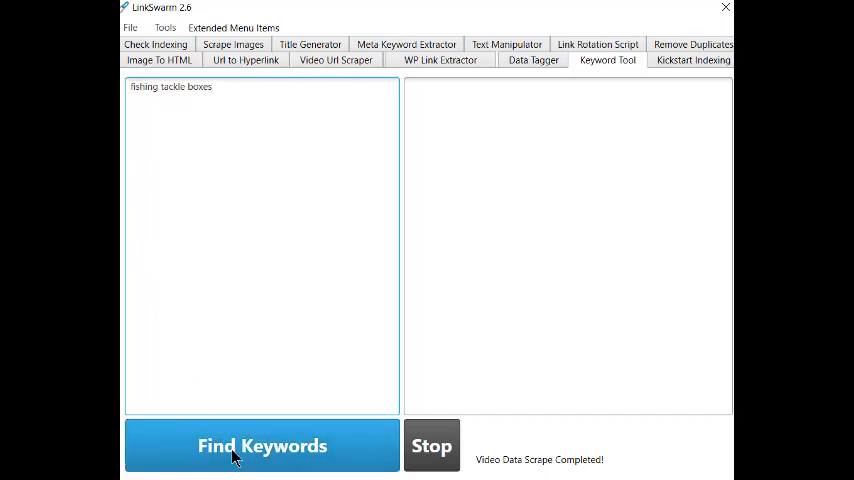
pyautogui.click(260, 444)
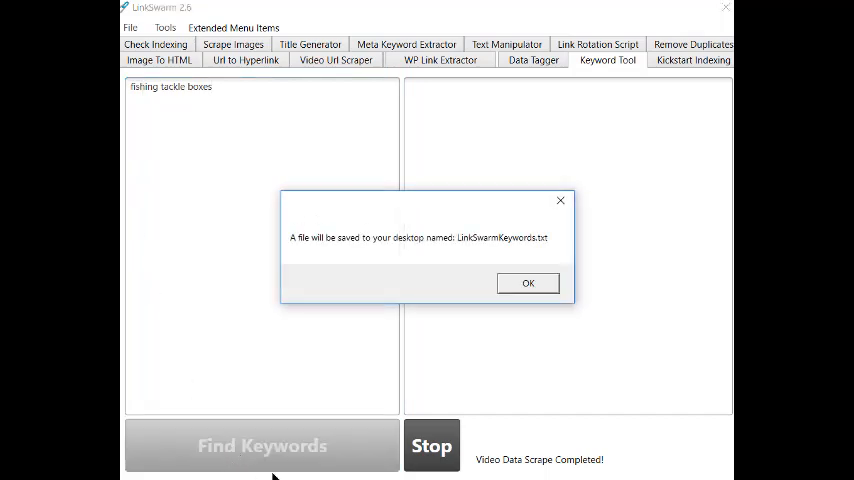
pyautogui.moveTo(460, 252)
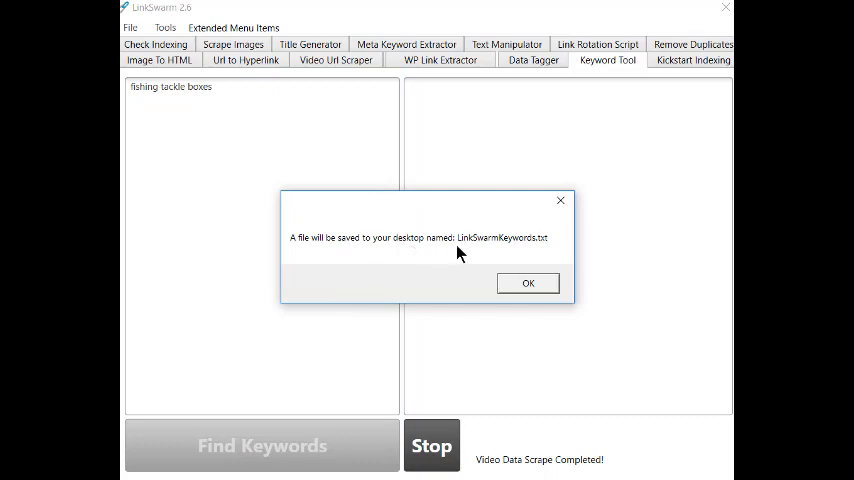
pyautogui.moveTo(492, 262)
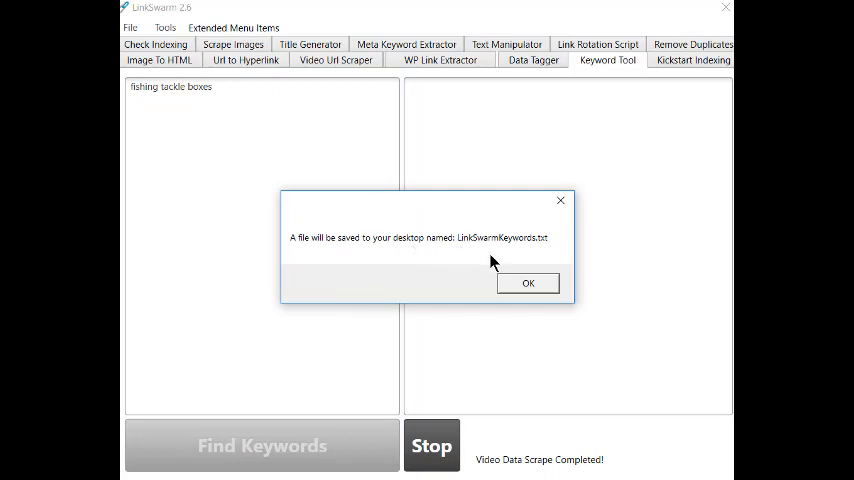
pyautogui.click(528, 284)
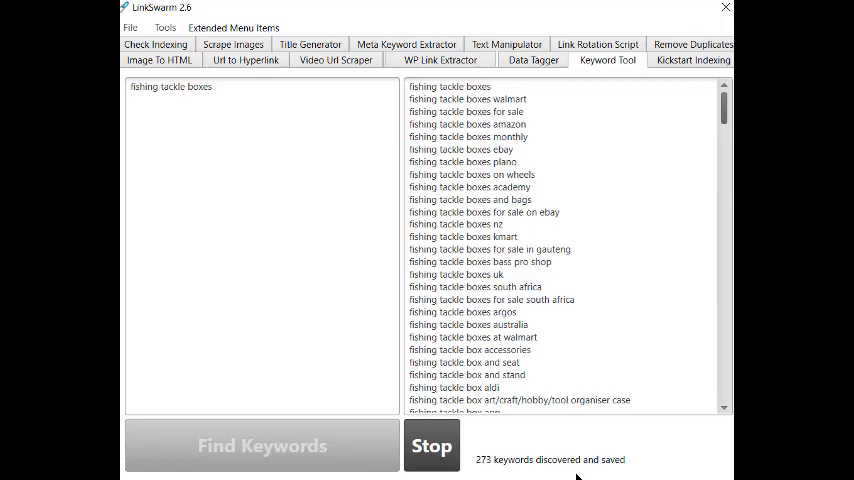
# - Paste the fishing tackle box keyword list into cell A1 of the blank Calc sheet
pyautogui.click(432, 444)
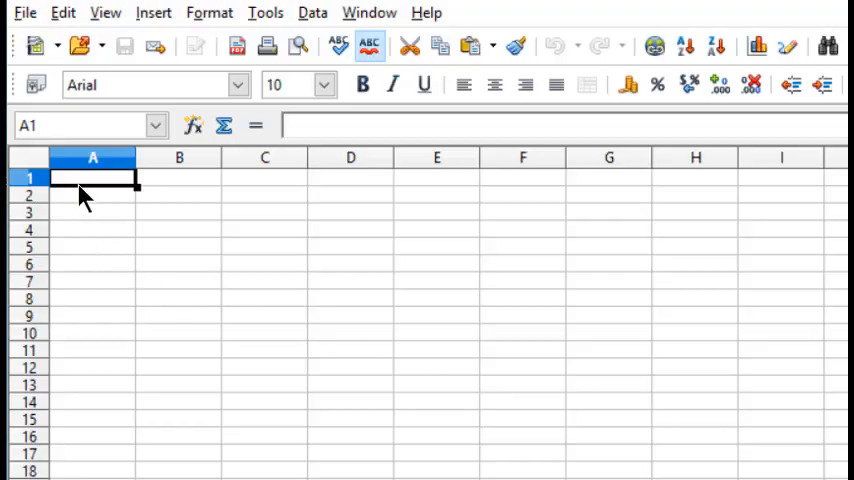
pyautogui.rightClick(92, 178)
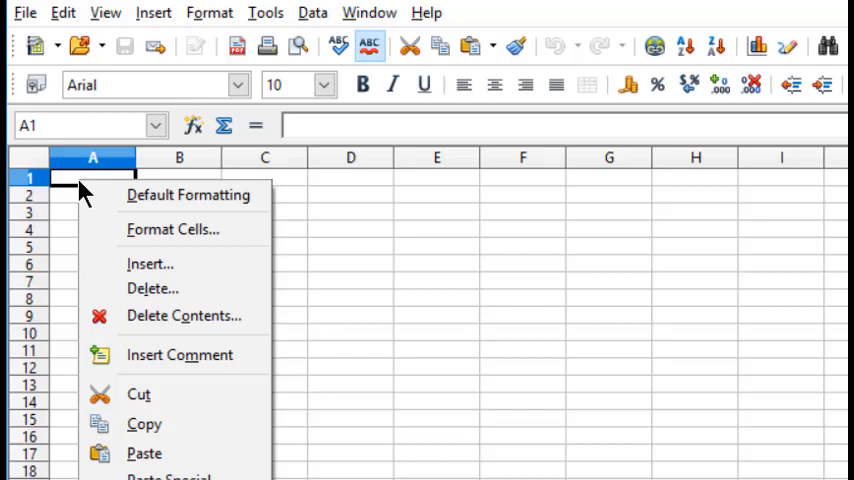
pyautogui.moveTo(150, 264)
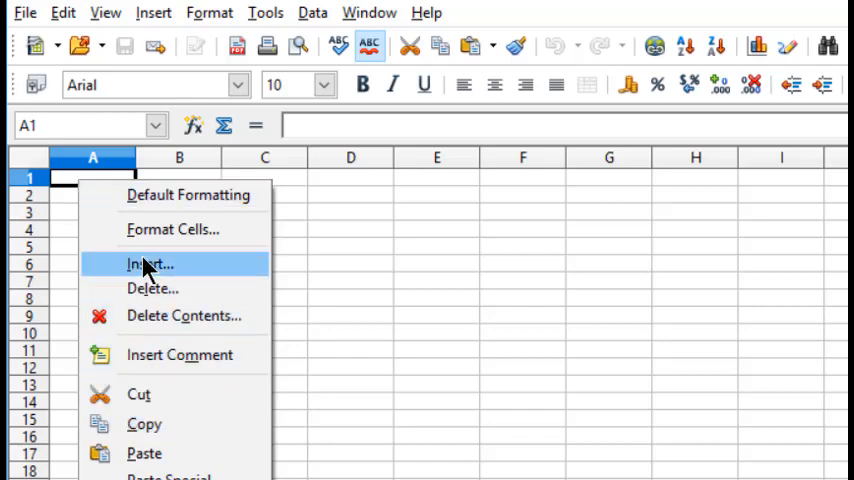
pyautogui.moveTo(144, 452)
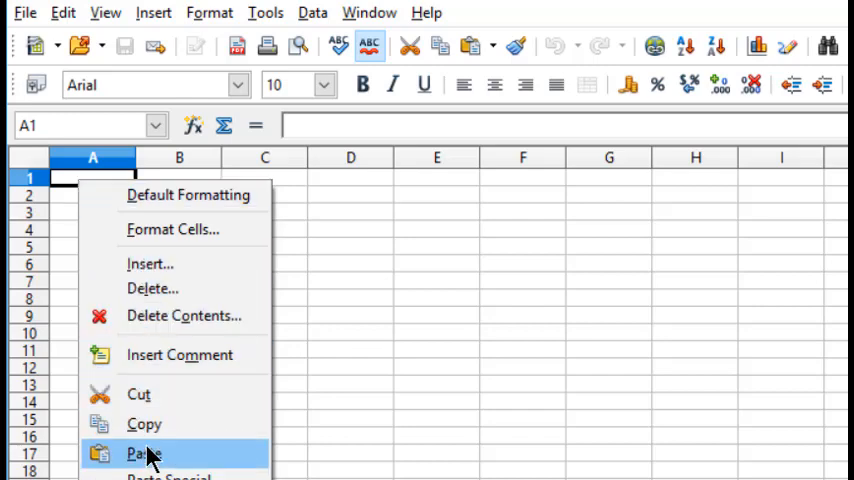
pyautogui.click(144, 452)
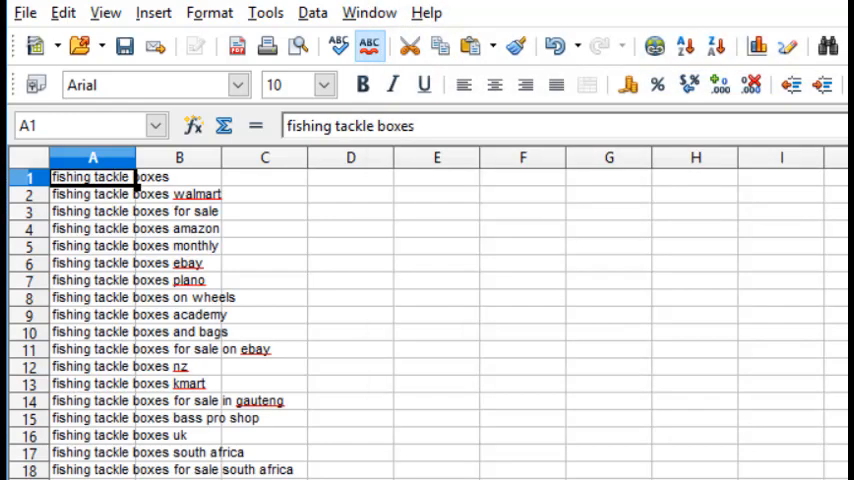
pyautogui.moveTo(138, 156)
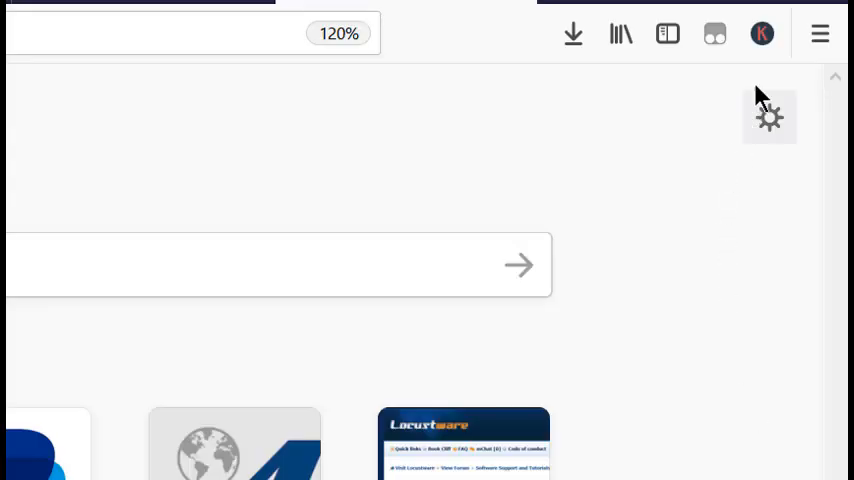
pyautogui.moveTo(760, 32)
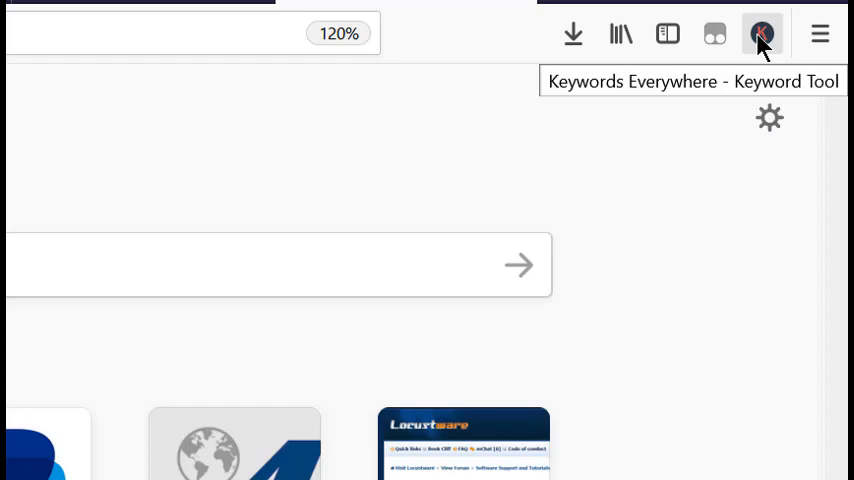
pyautogui.click(756, 32)
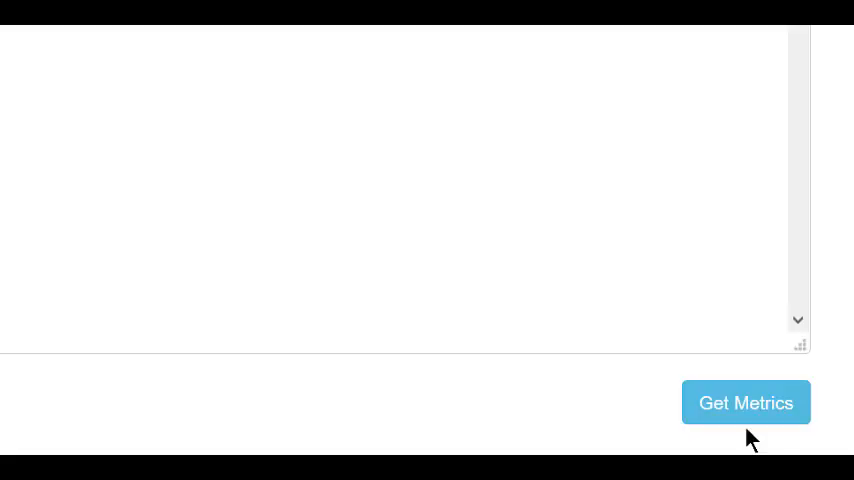
pyautogui.click(746, 402)
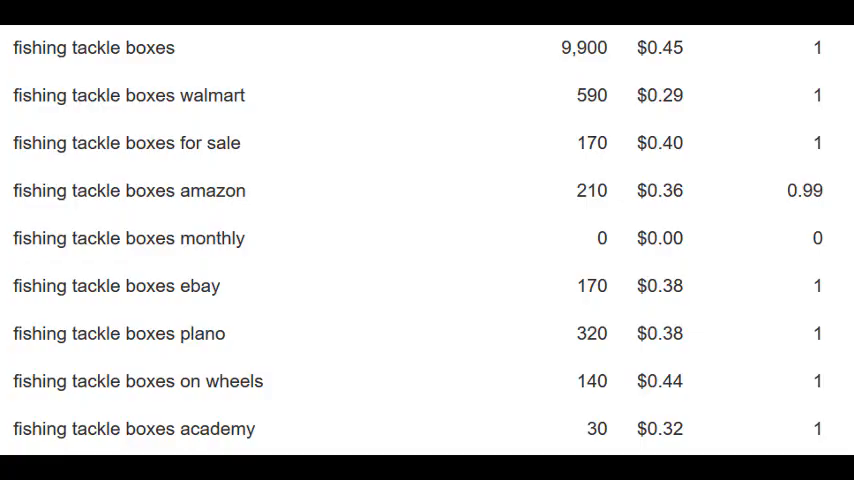
pyautogui.scroll(-3)
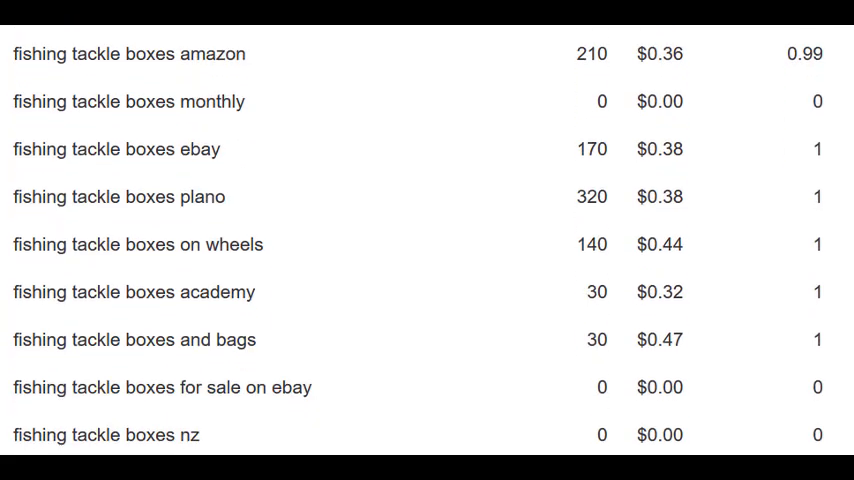
pyautogui.scroll(-3)
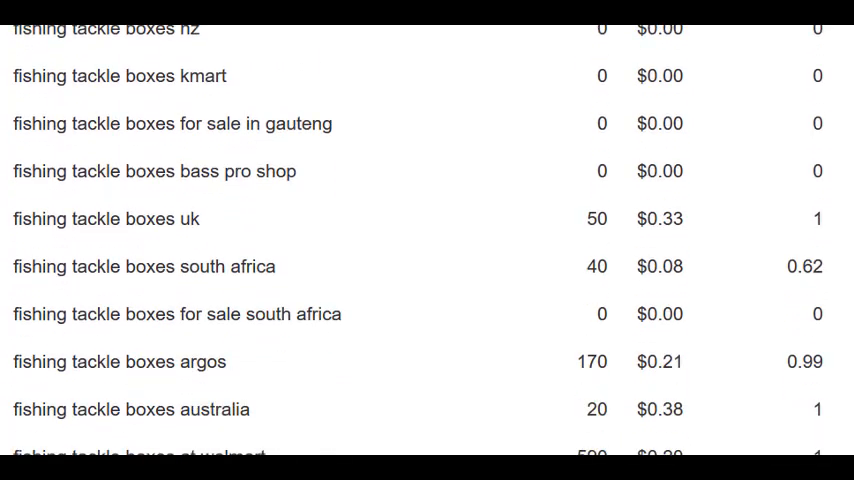
pyautogui.scroll(-3)
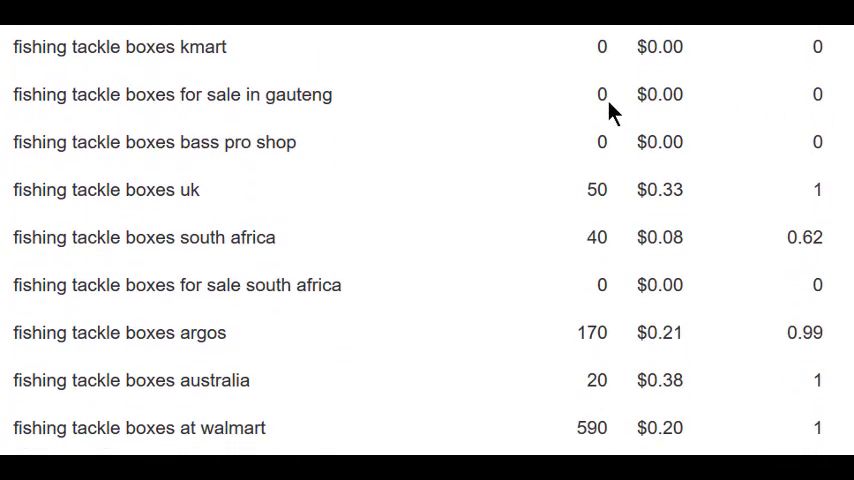
pyautogui.scroll(-3)
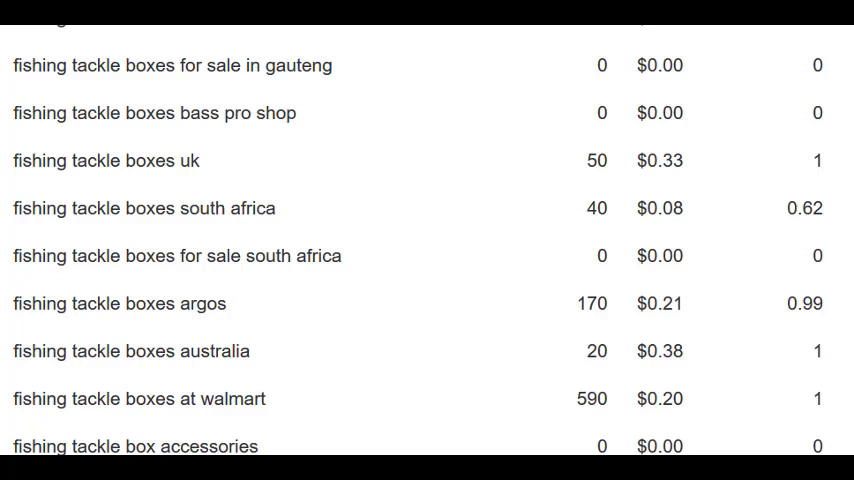
pyautogui.scroll(-3)
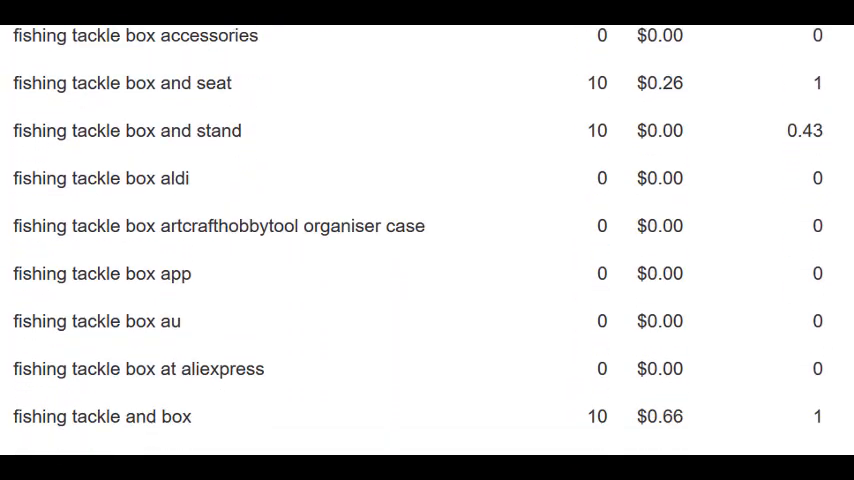
pyautogui.scroll(-3)
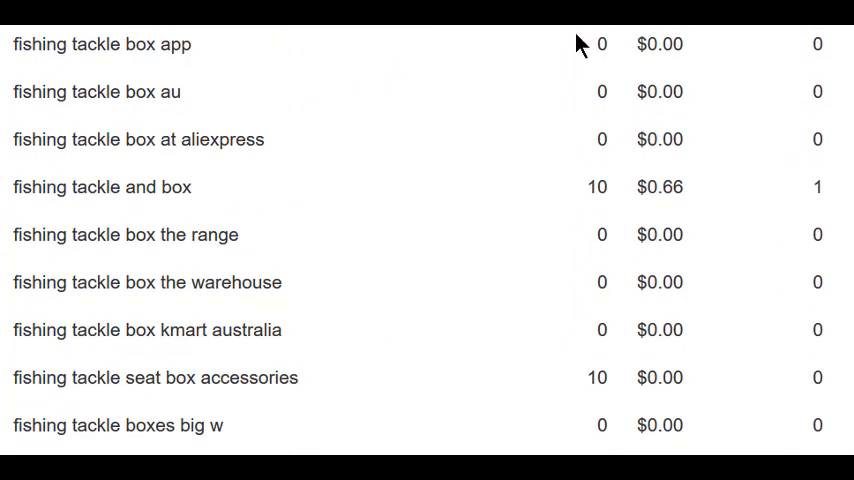
pyautogui.moveTo(576, 36)
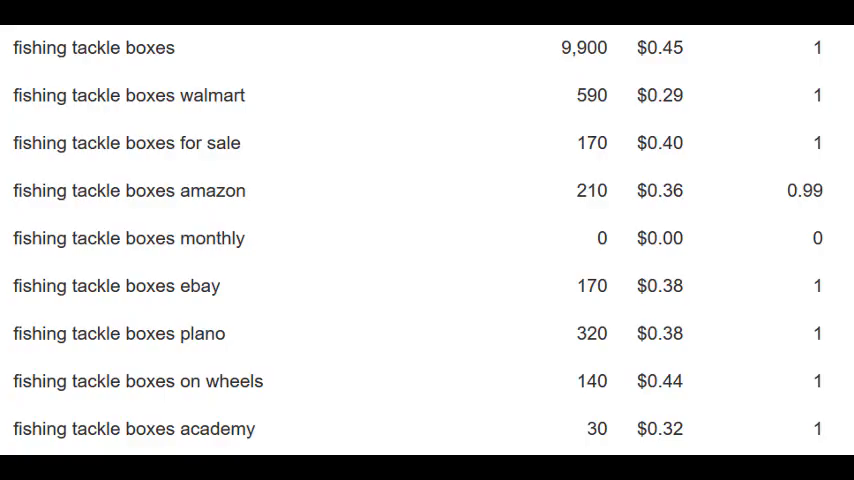
pyautogui.scroll(-3)
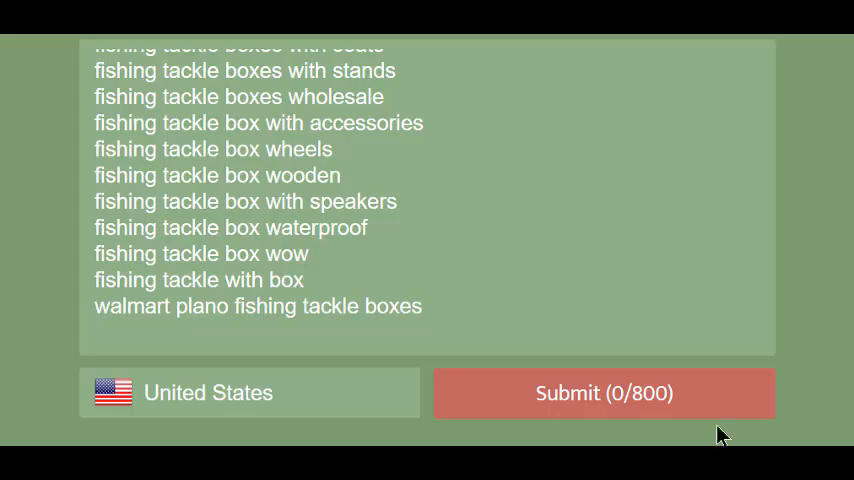
pyautogui.moveTo(614, 406)
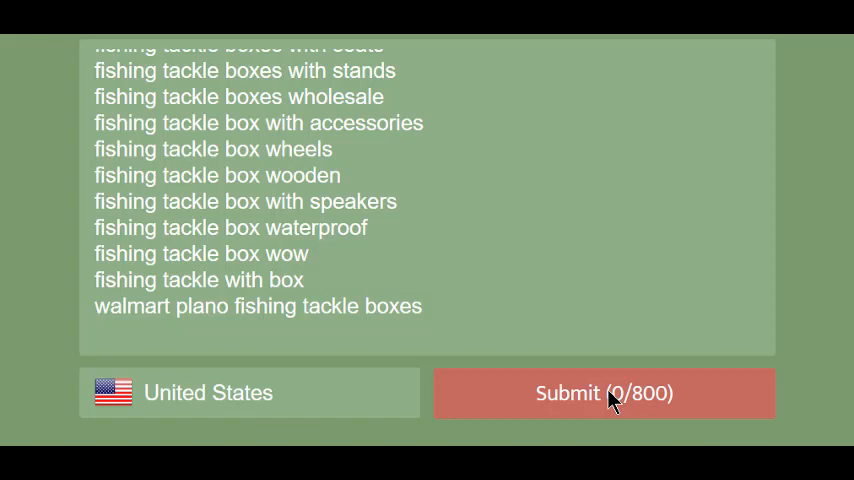
# - Submit the keyword list for United States monthly search volumes
pyautogui.click(604, 392)
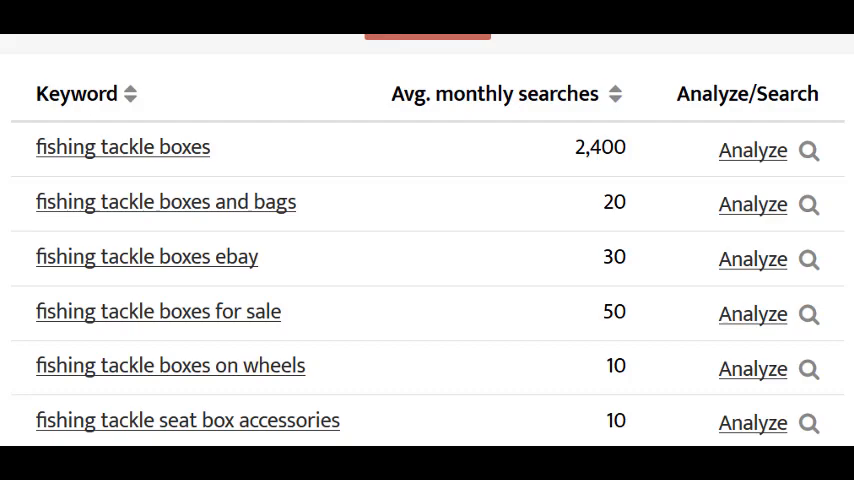
# - Export the search volume results and open the CSV with OpenOffice Calc
pyautogui.scroll(-3)
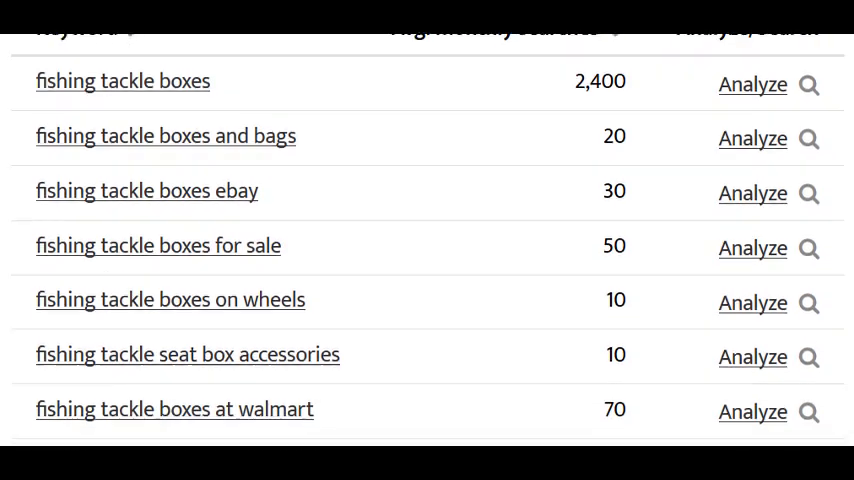
pyautogui.scroll(-3)
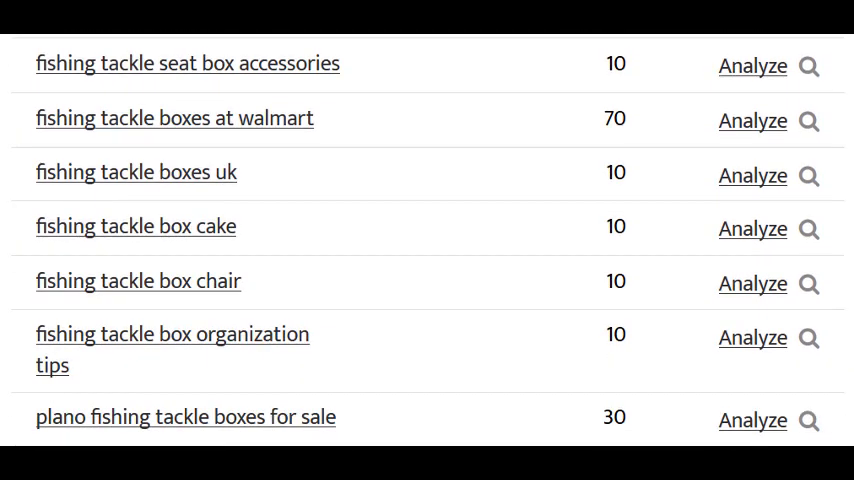
pyautogui.scroll(-3)
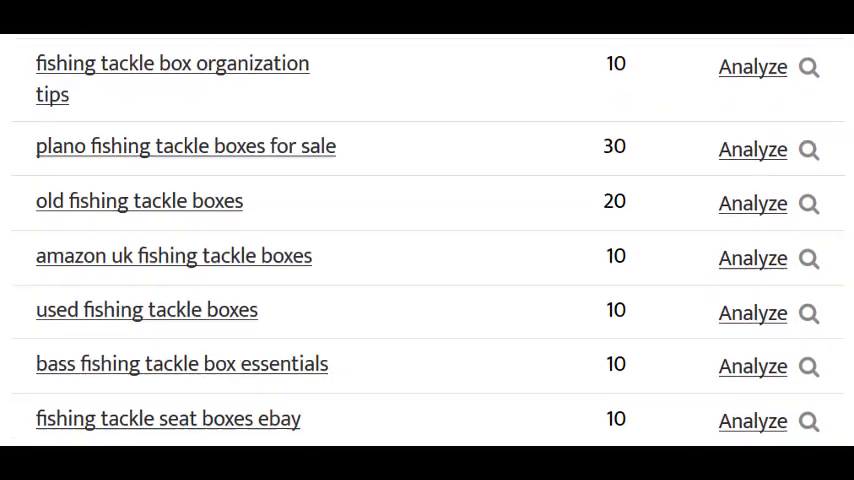
pyautogui.scroll(-3)
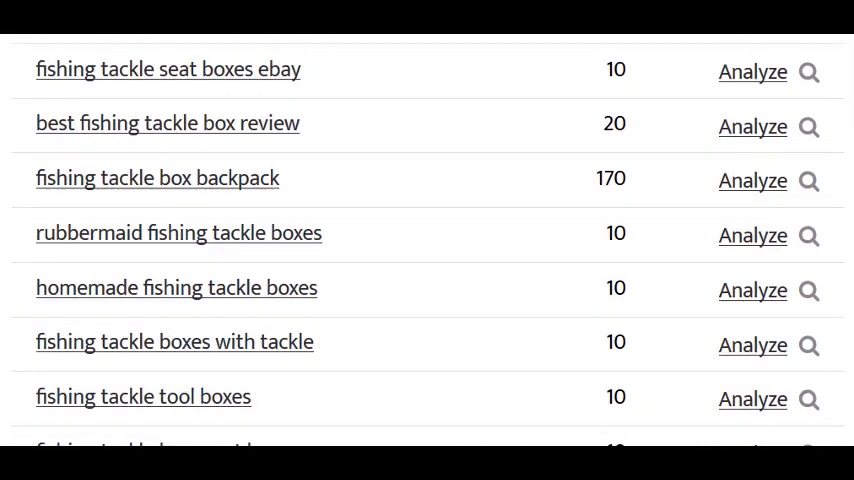
pyautogui.scroll(-3)
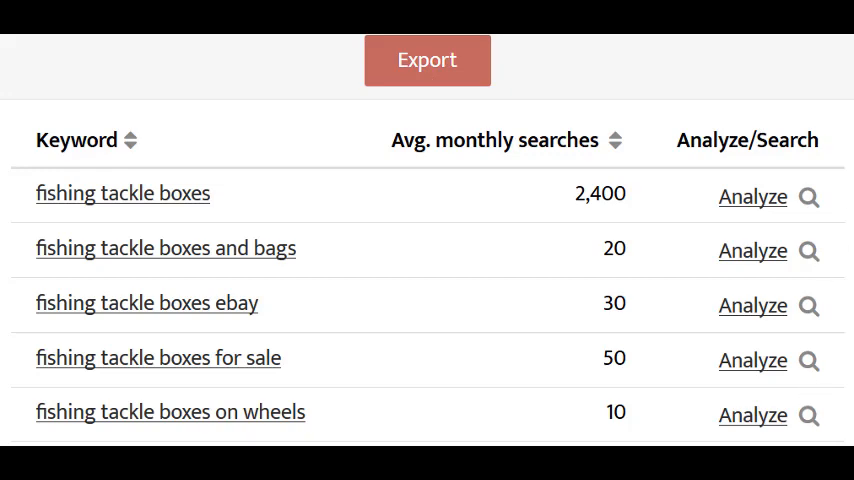
pyautogui.click(428, 60)
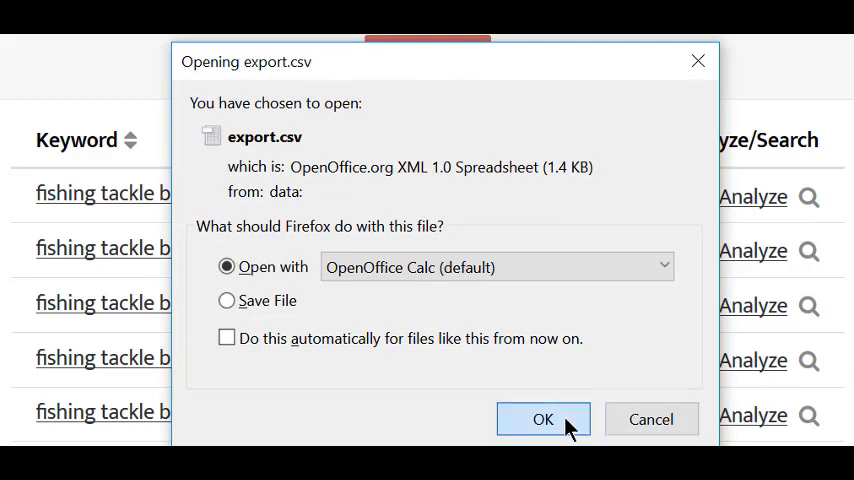
pyautogui.click(540, 418)
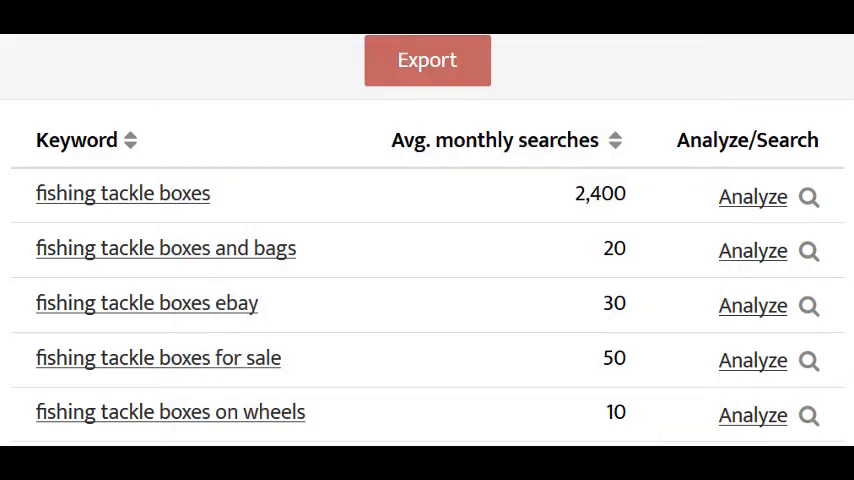
pyautogui.click(426, 60)
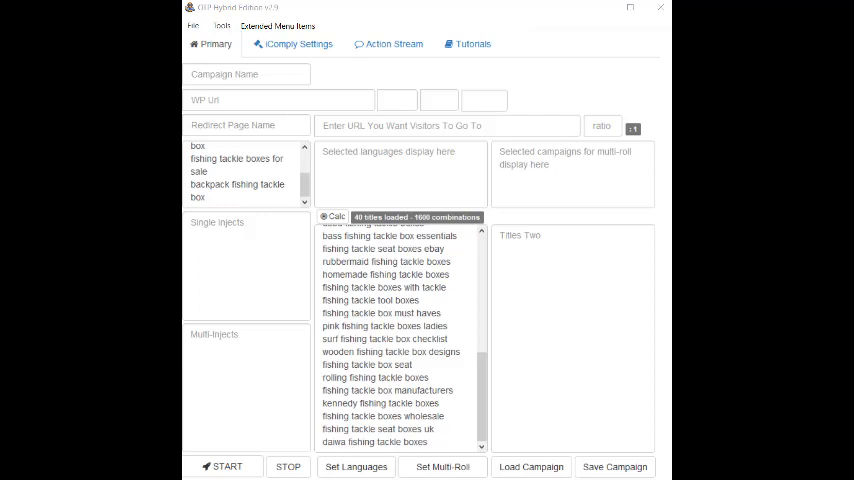
pyautogui.moveTo(232, 164)
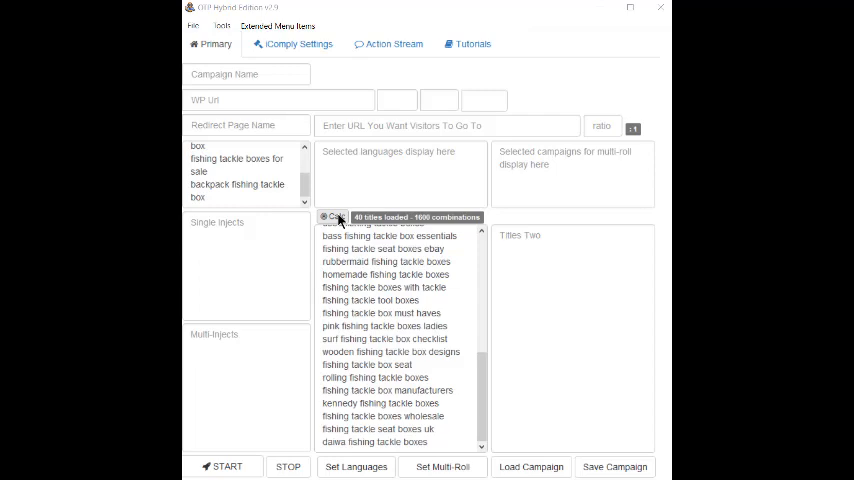
pyautogui.moveTo(348, 218)
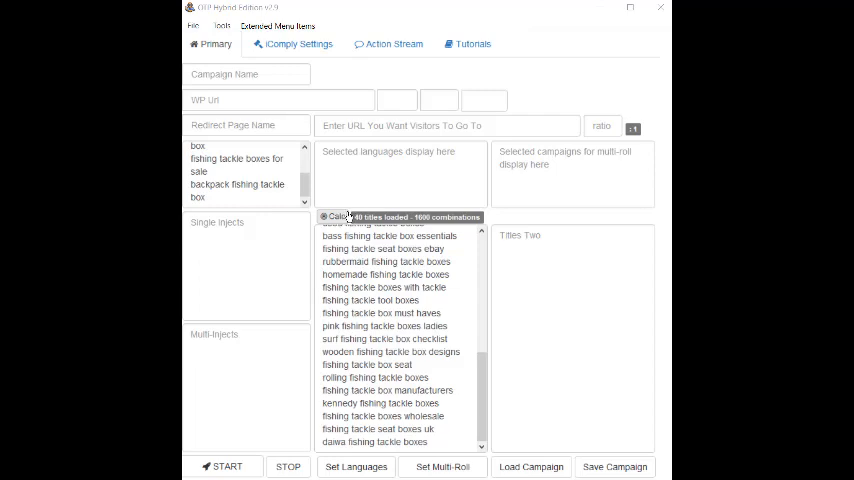
# - Set the campaign's number of pages to create to 1600
pyautogui.click(482, 100)
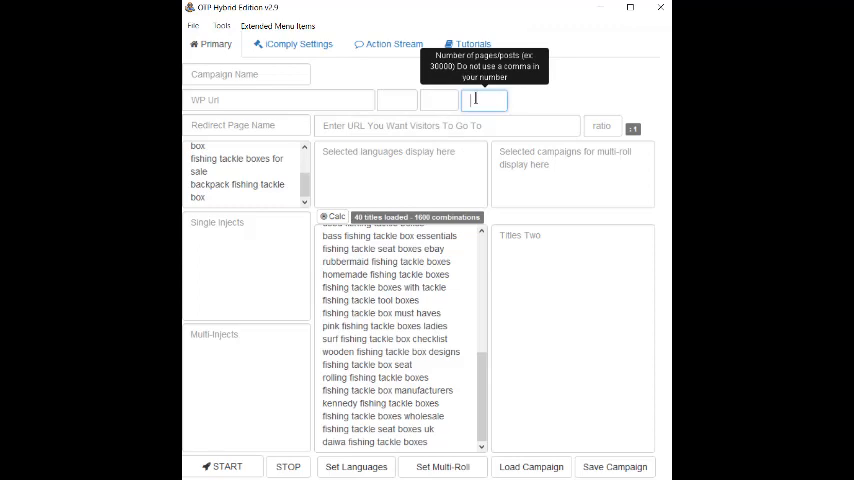
pyautogui.write('1000')
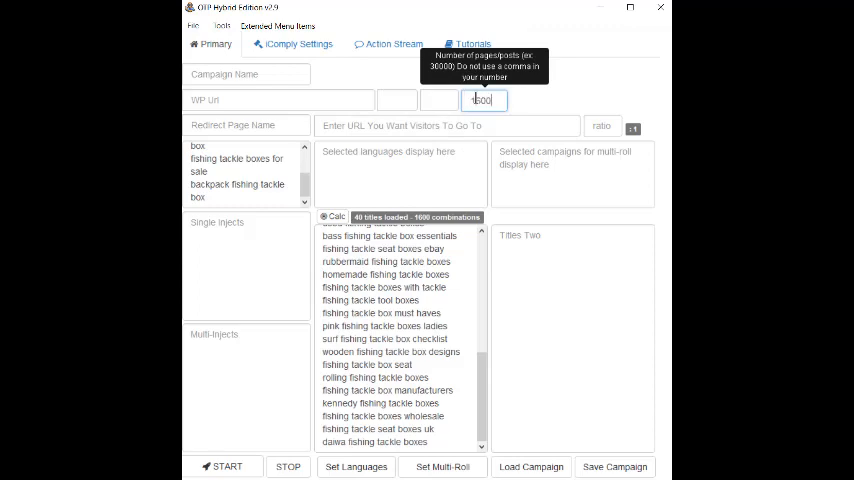
pyautogui.write('1600')
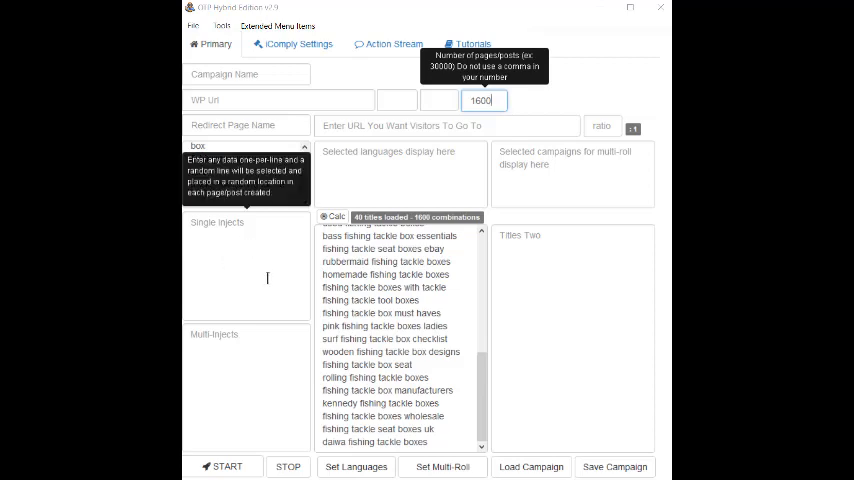
pyautogui.moveTo(250, 250)
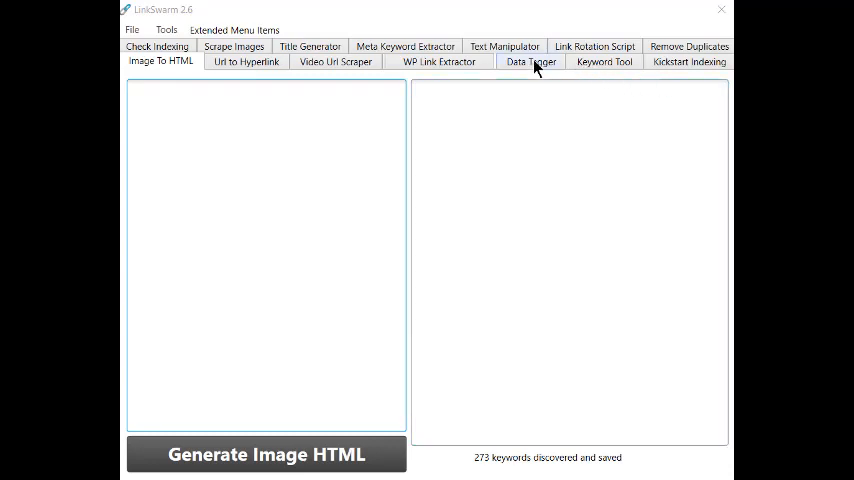
# - Paste the primary fishing tackle box keywords into the Data Tagger for H1 tagging
pyautogui.click(530, 60)
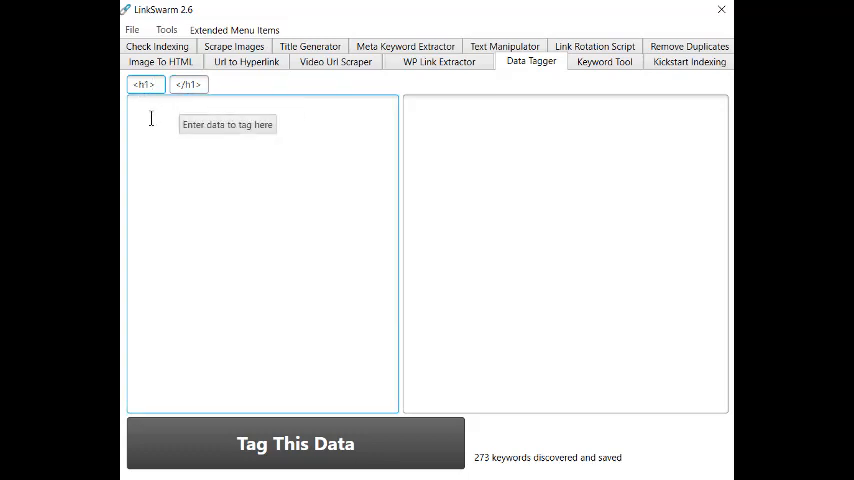
pyautogui.rightClick(148, 118)
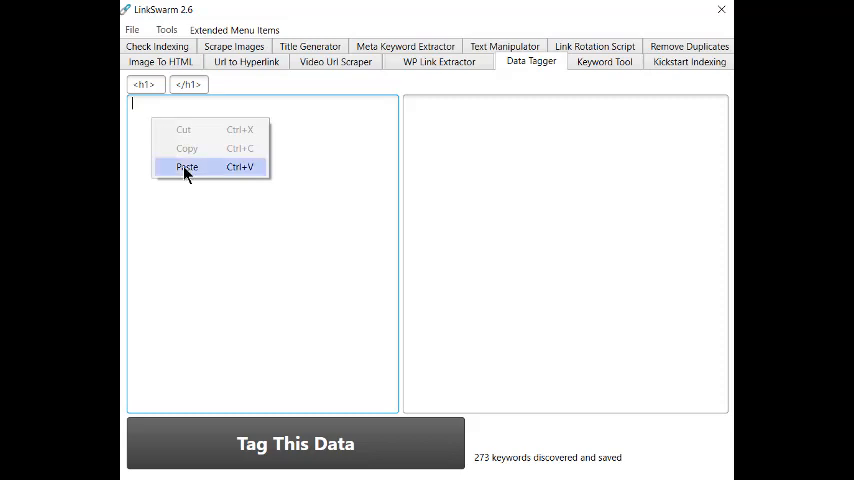
pyautogui.click(186, 168)
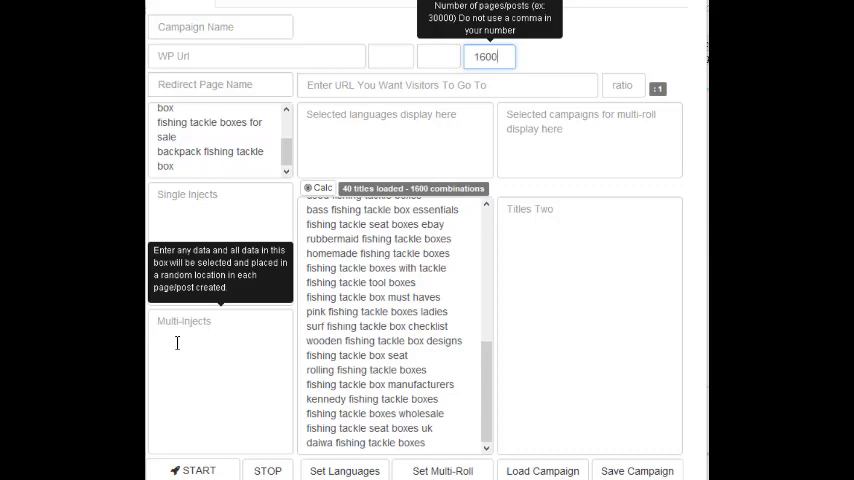
# - Paste the H1-tagged primary keywords into the campaign's Multi-Injects box
pyautogui.rightClick(176, 344)
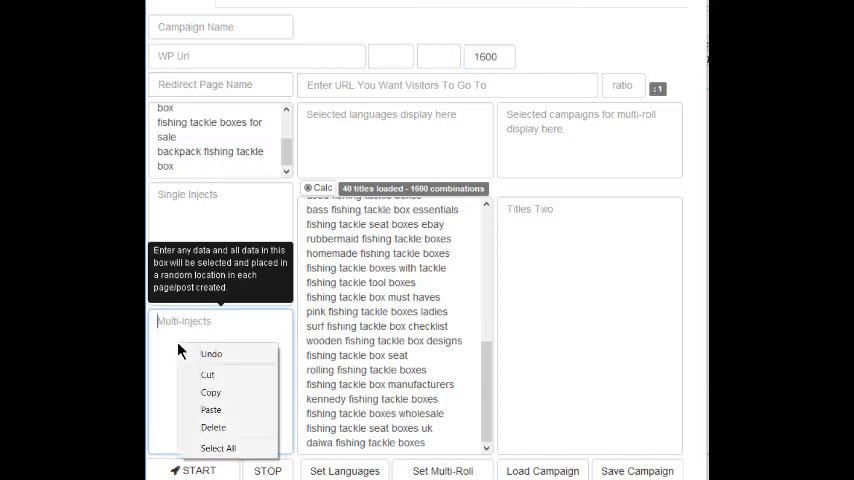
pyautogui.click(216, 412)
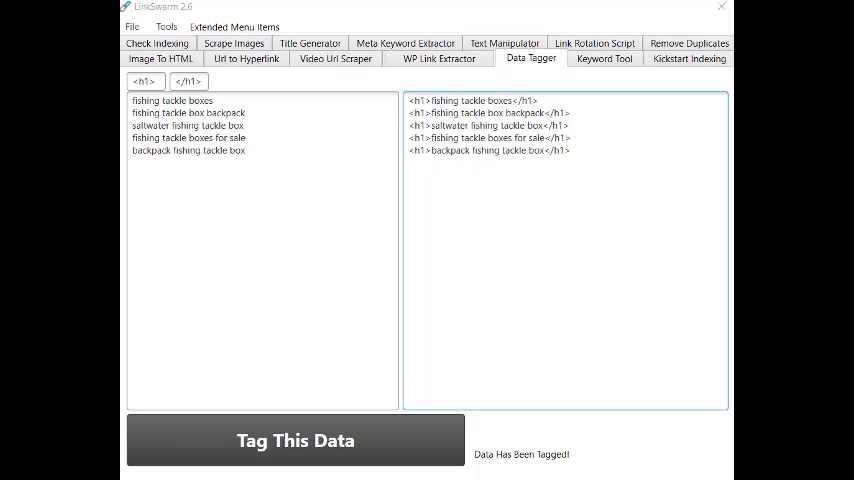
# - Switch to the Video Url Scraper and begin entering the first input
pyautogui.click(336, 56)
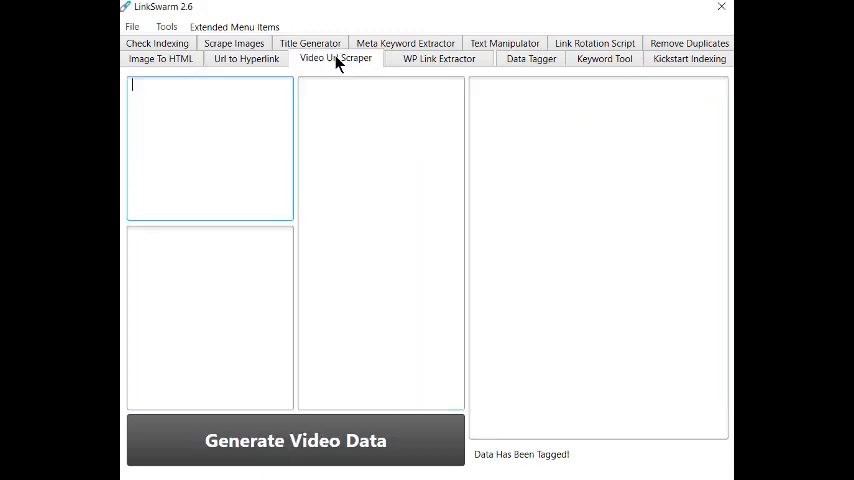
pyautogui.moveTo(168, 92)
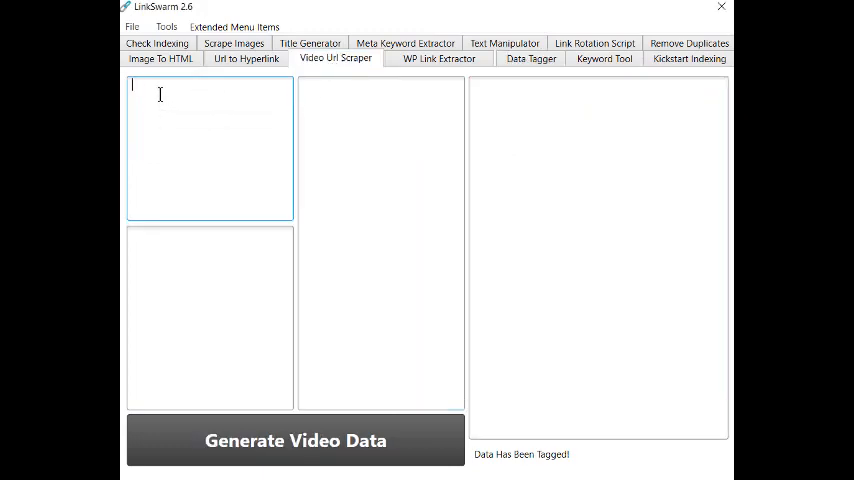
pyautogui.write('h')
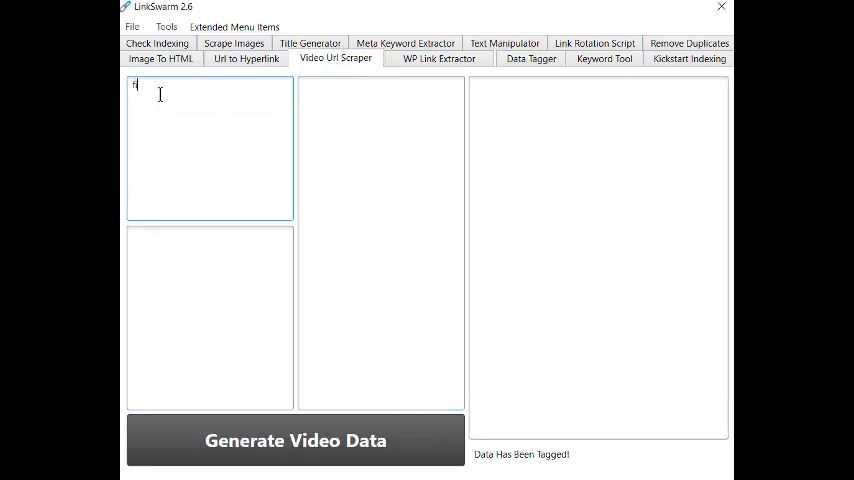